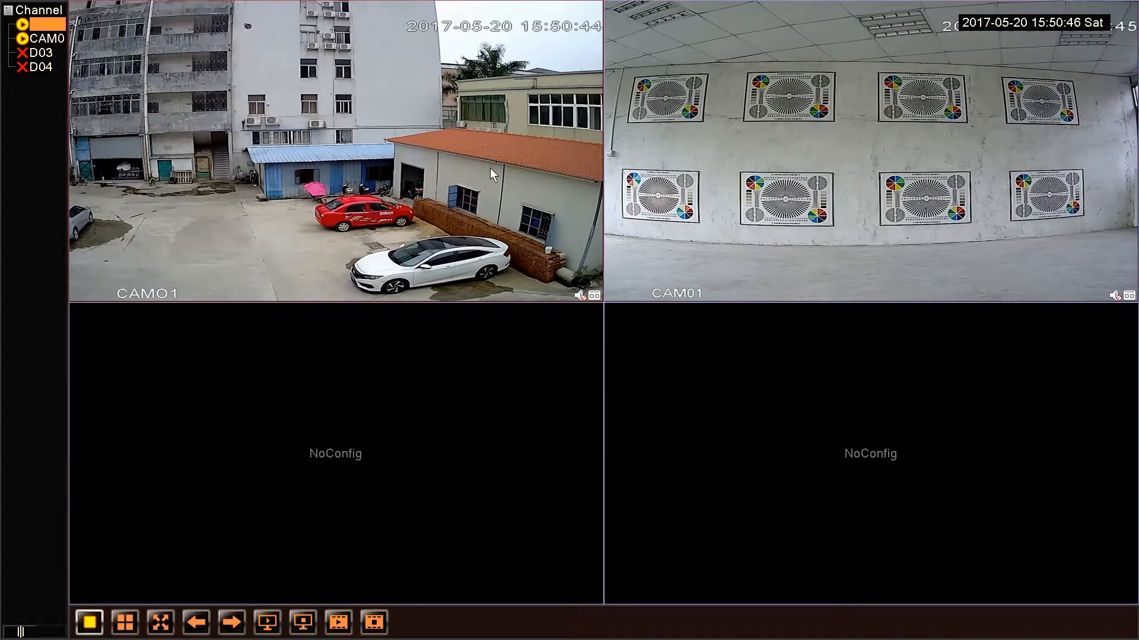
# Navigate from live view through Main Menu and System to the NetService settings list
pyautogui.rightClick(493, 174)
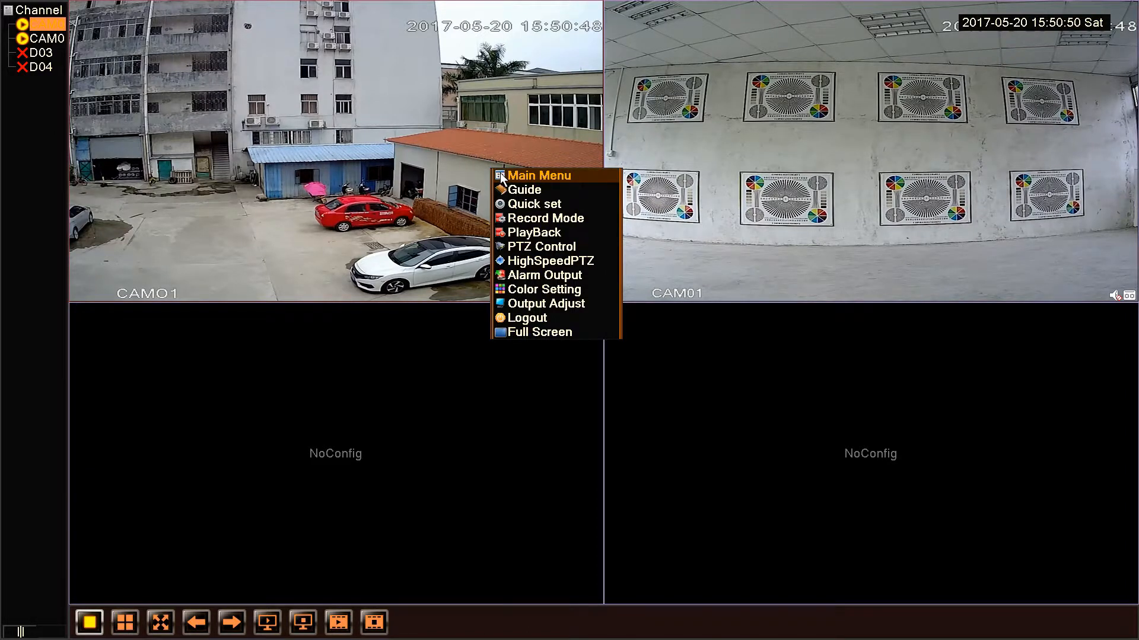
pyautogui.click(539, 176)
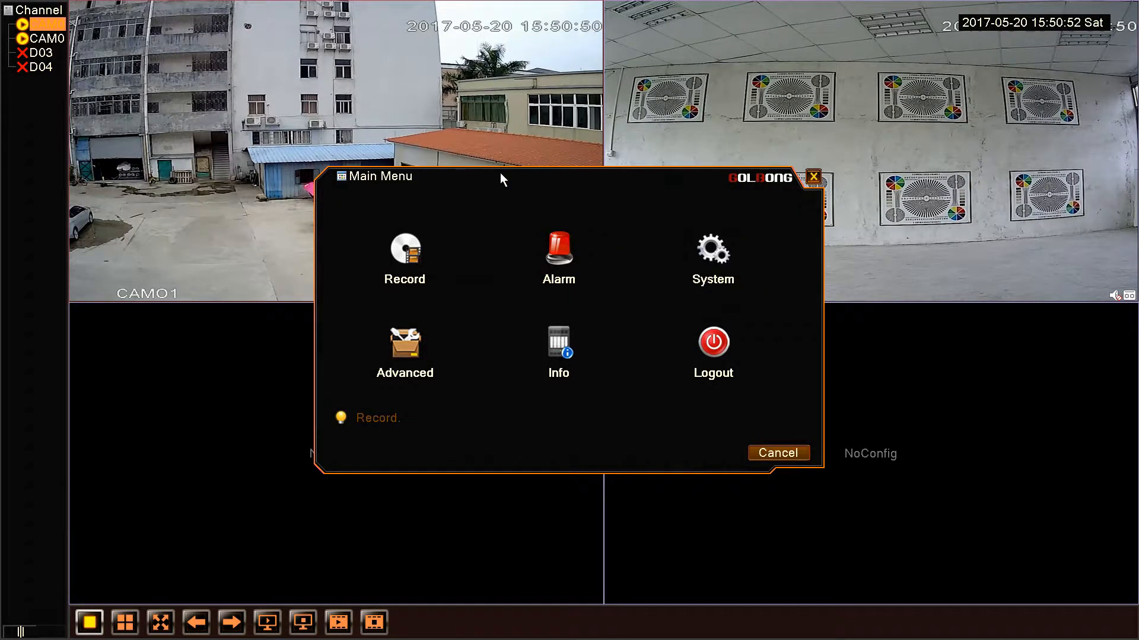
pyautogui.moveTo(713, 250)
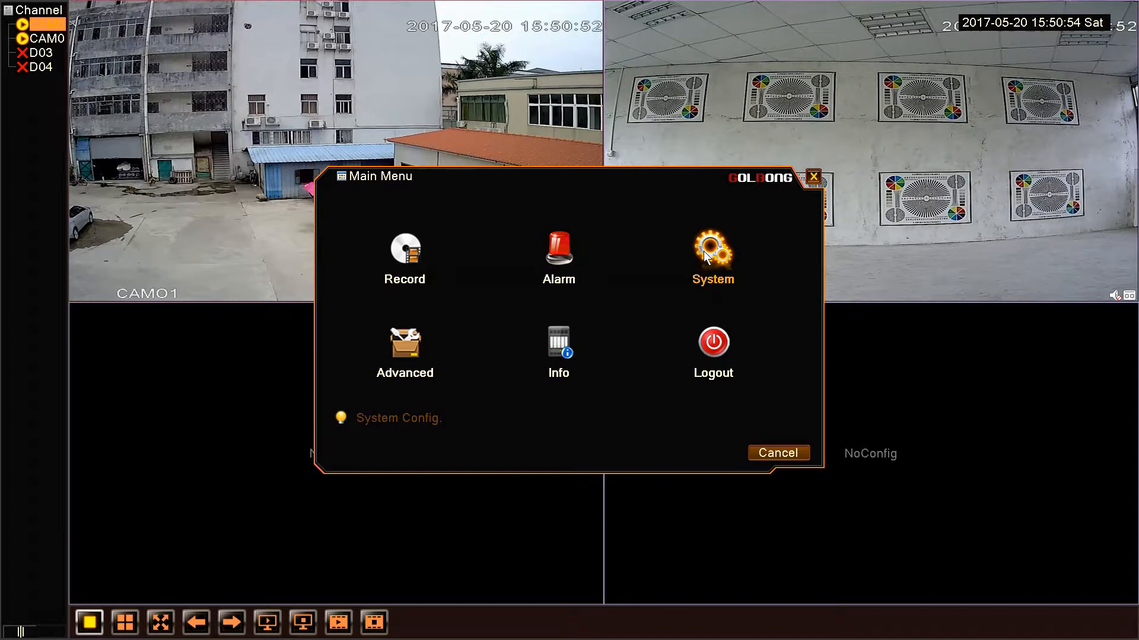
pyautogui.click(712, 250)
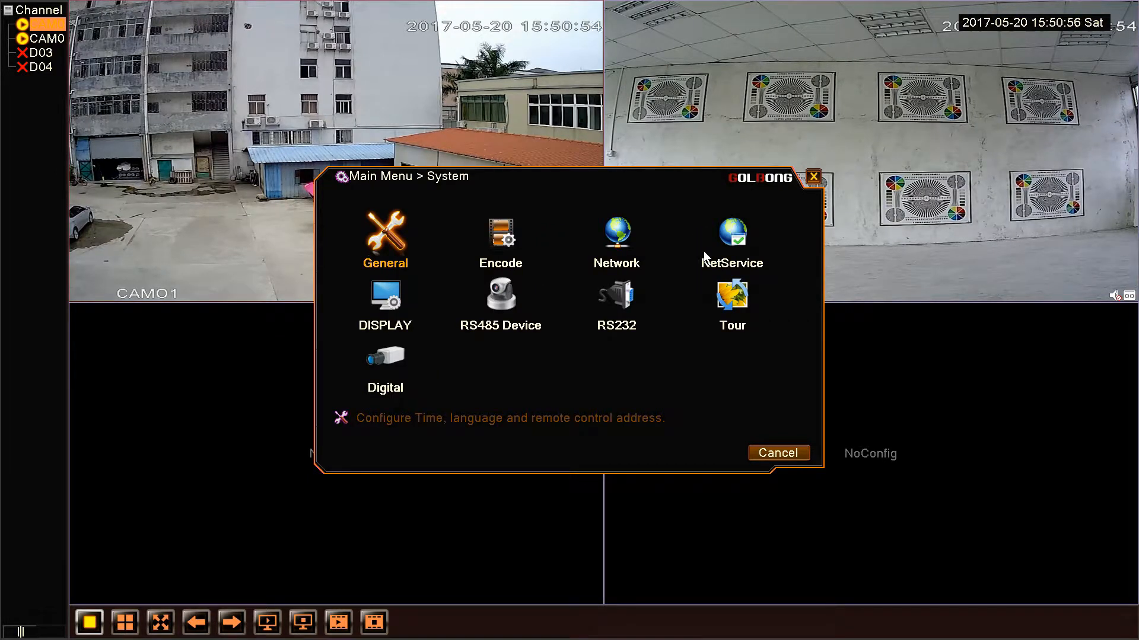
pyautogui.moveTo(732, 239)
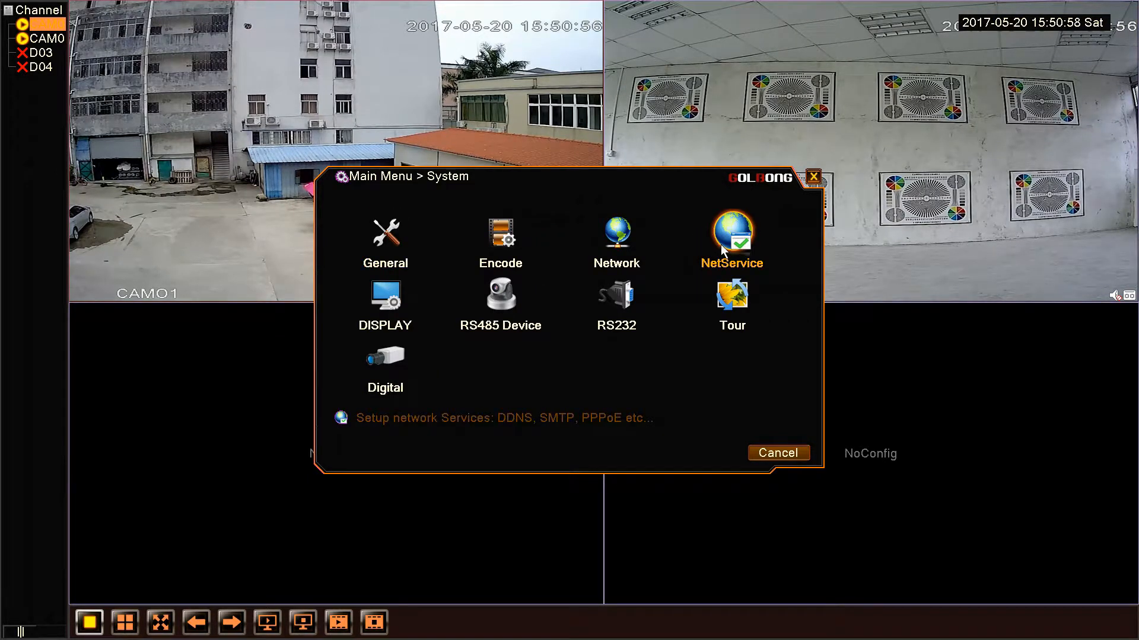
pyautogui.click(732, 236)
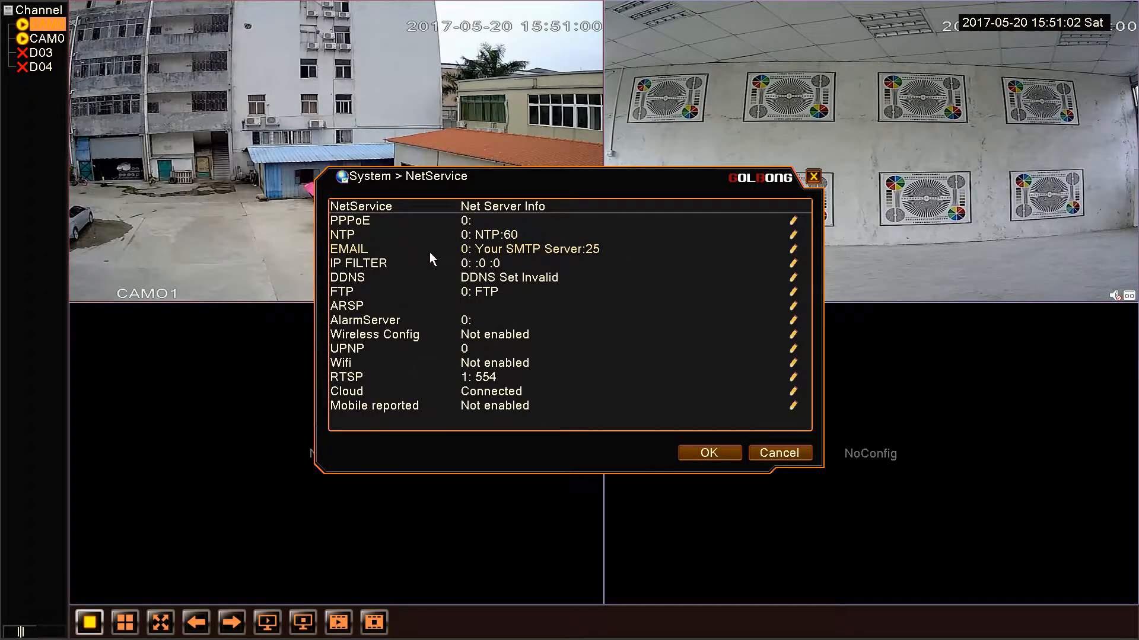
pyautogui.moveTo(736, 248)
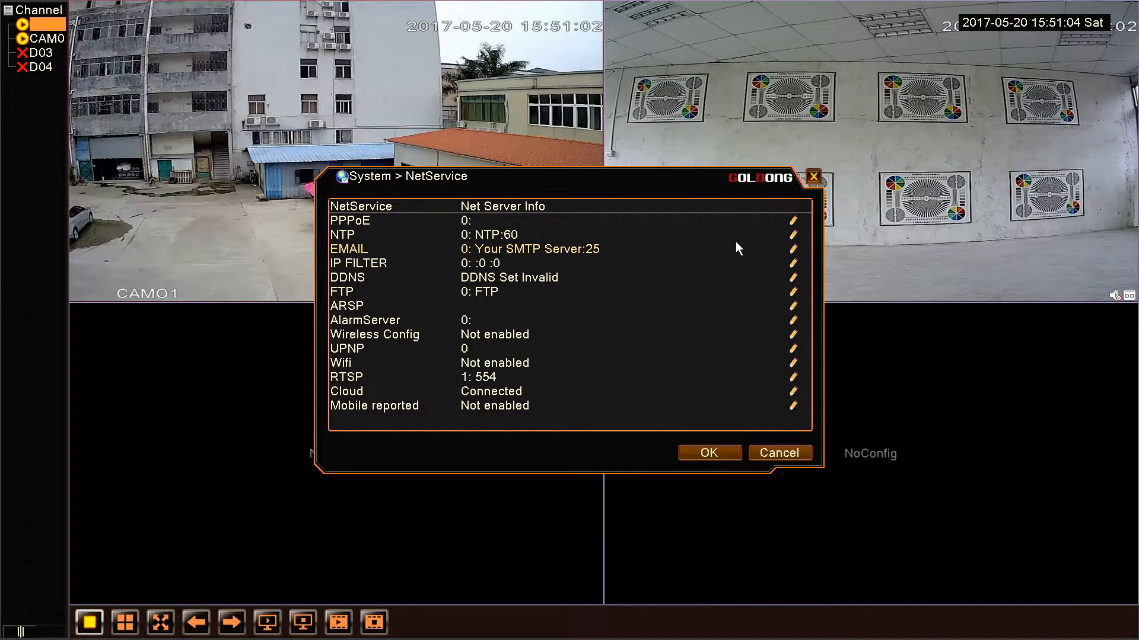
# Enable email alerts in the EMAIL settings and begin editing the SMTP server field
pyautogui.click(793, 249)
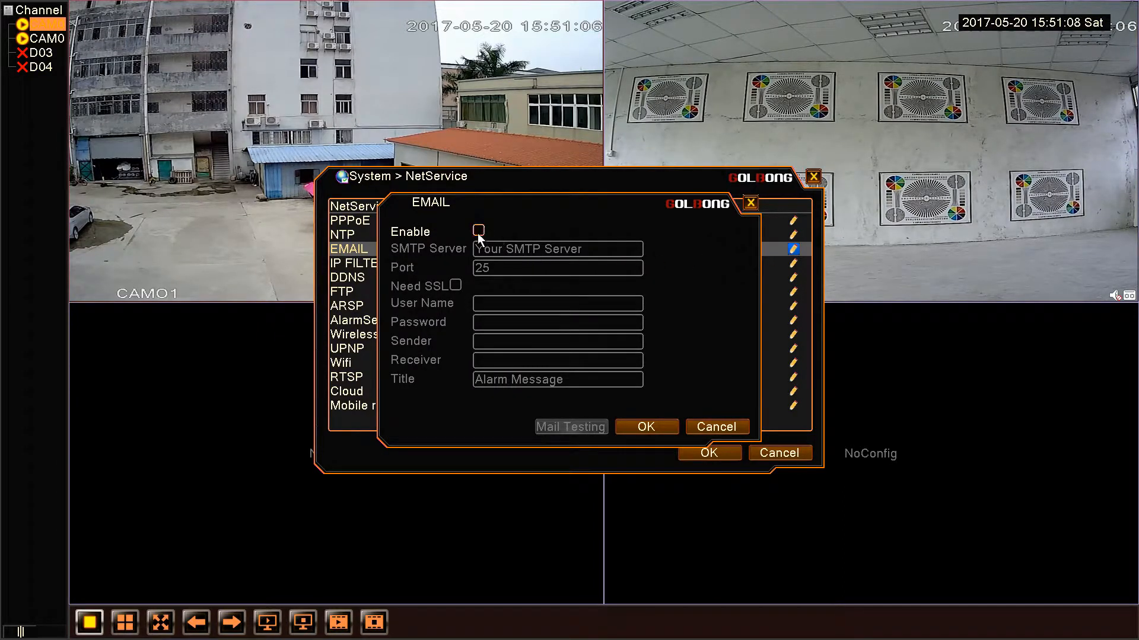
pyautogui.click(478, 231)
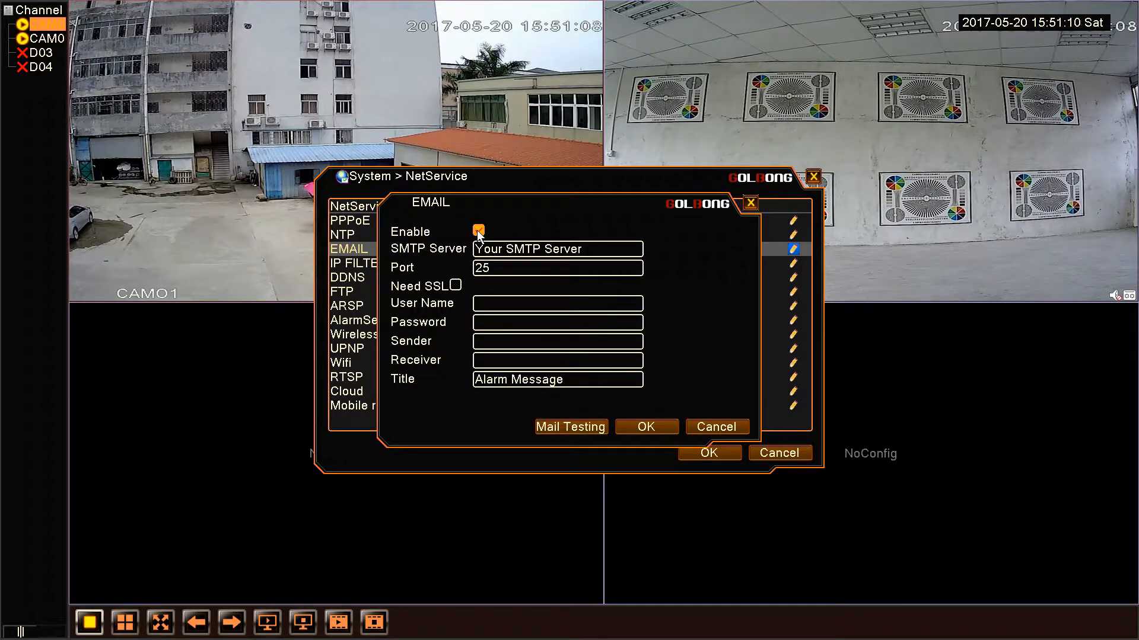
pyautogui.click(557, 248)
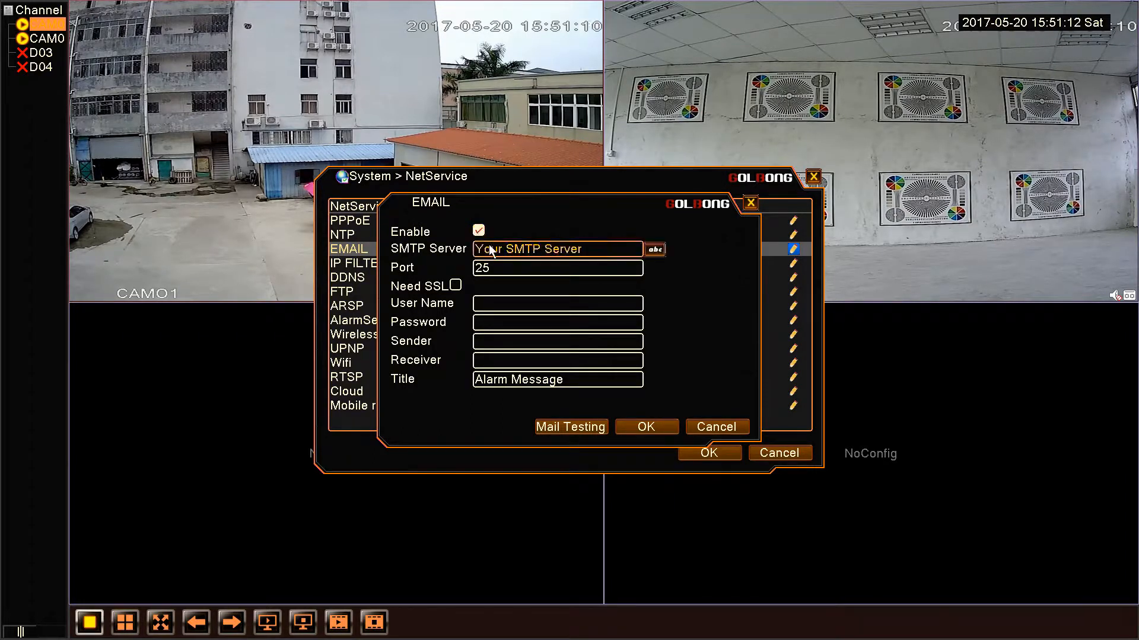
pyautogui.click(555, 249)
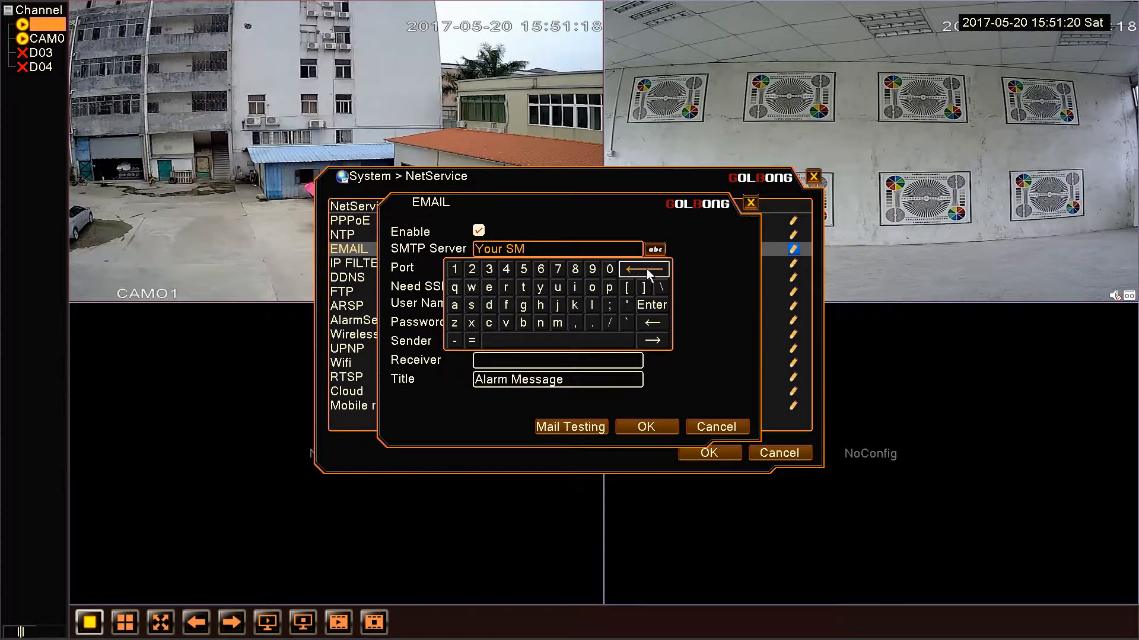
# Replace the placeholder with smtp.gmail.com as the SMTP server
pyautogui.click(642, 269)
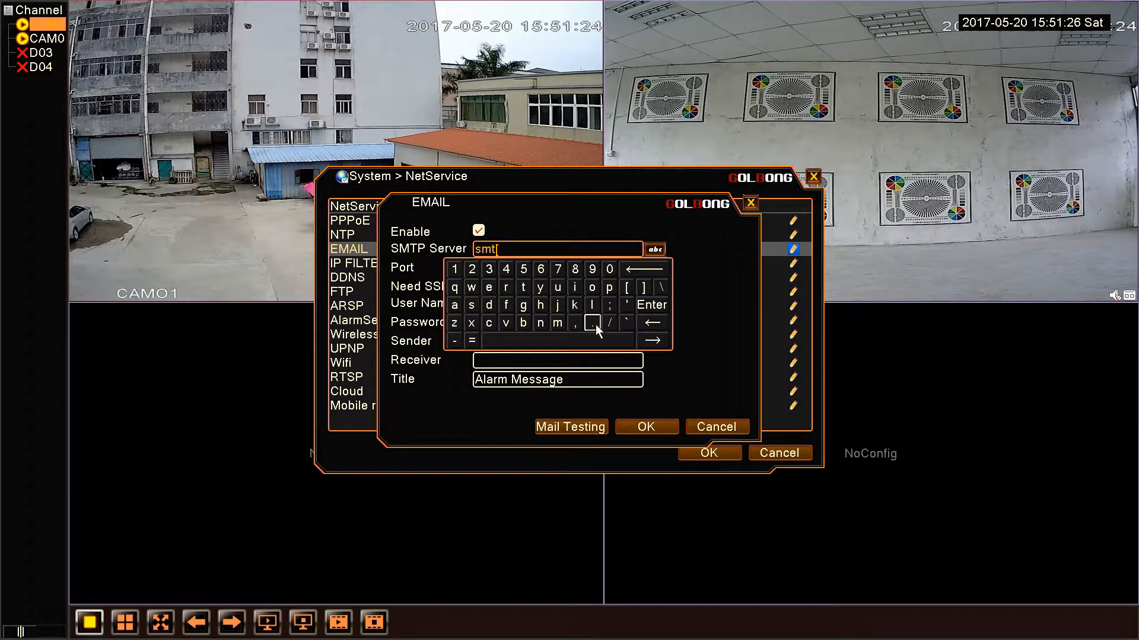
pyautogui.click(641, 269)
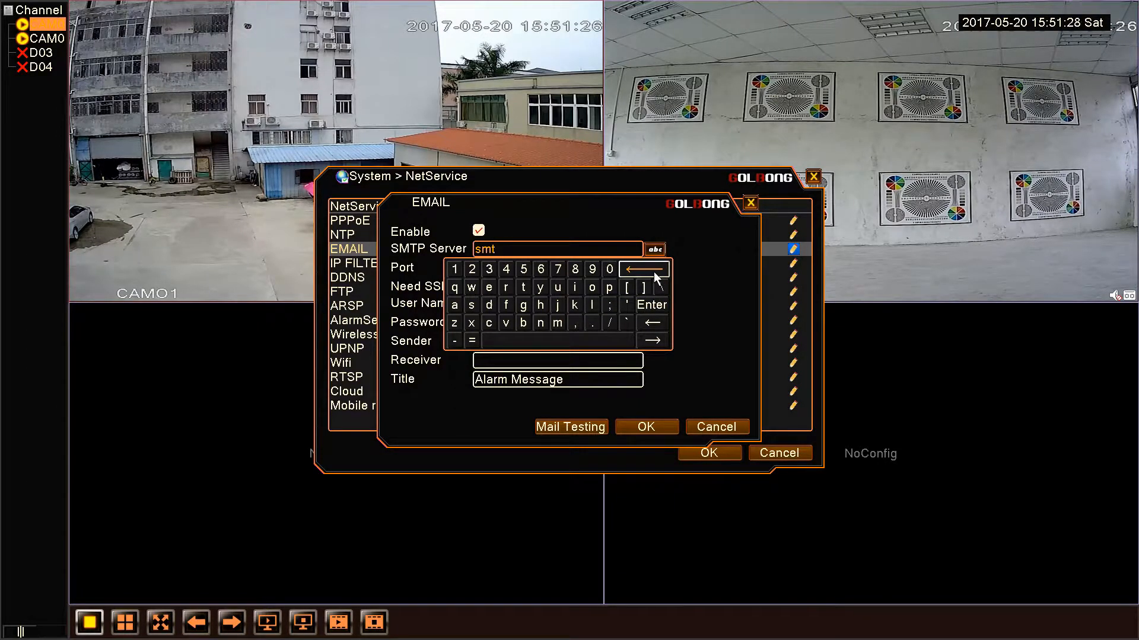
pyautogui.click(609, 287)
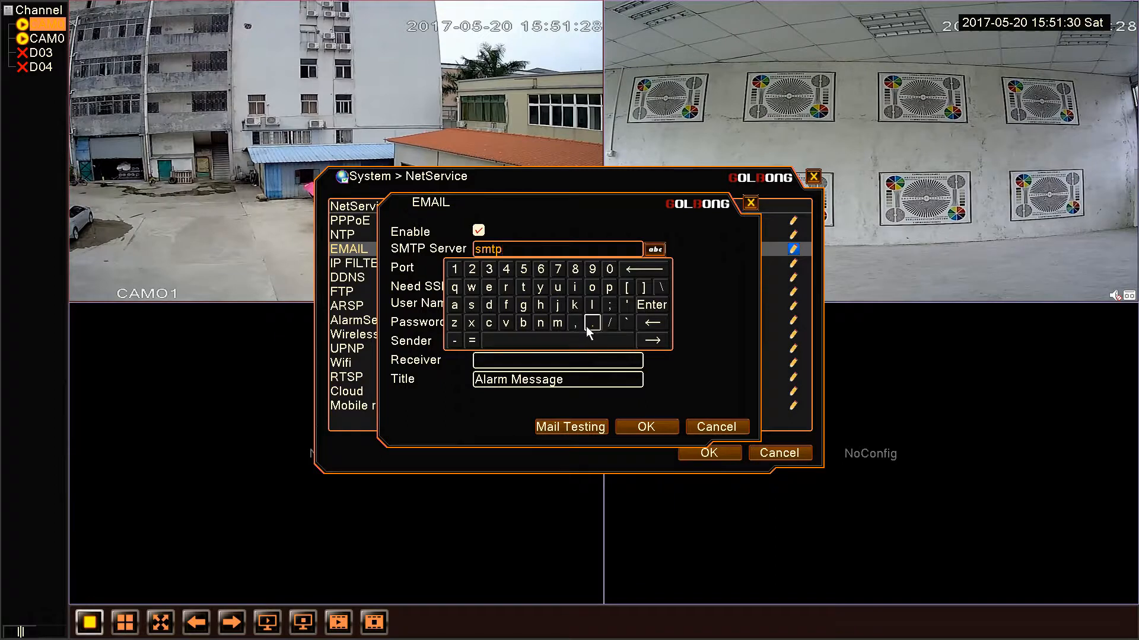
pyautogui.click(557, 322)
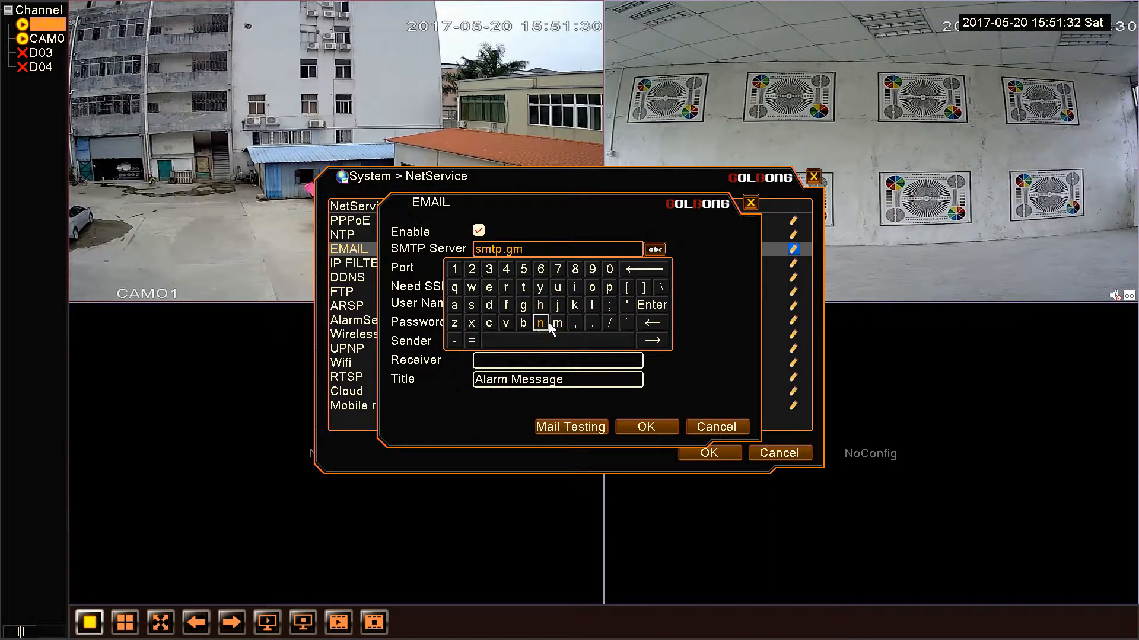
pyautogui.click(593, 305)
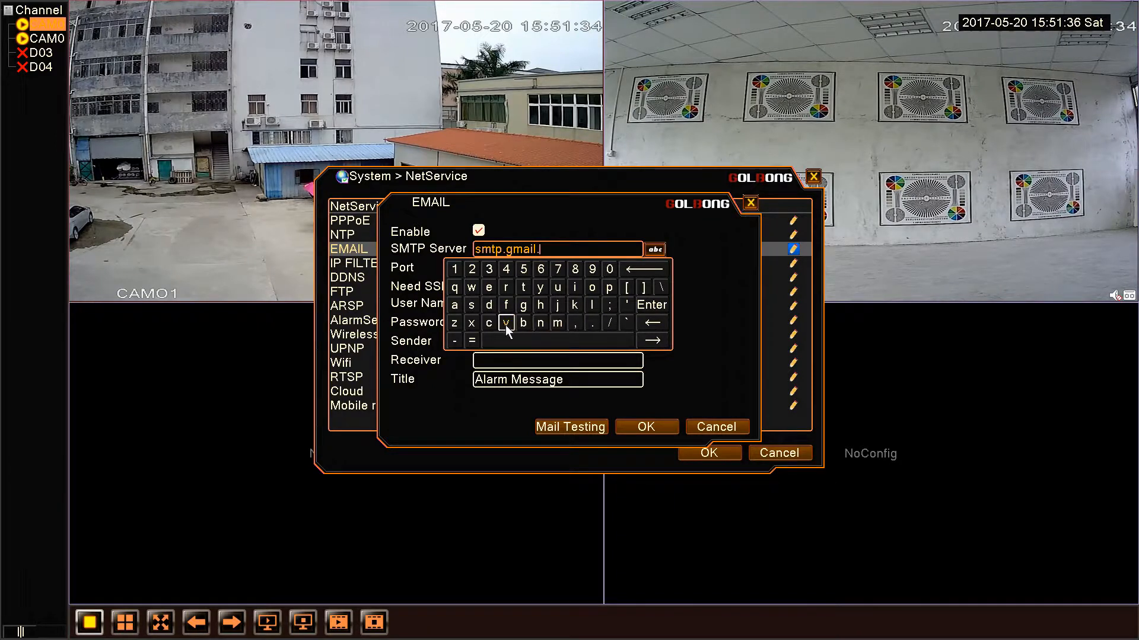
pyautogui.click(592, 287)
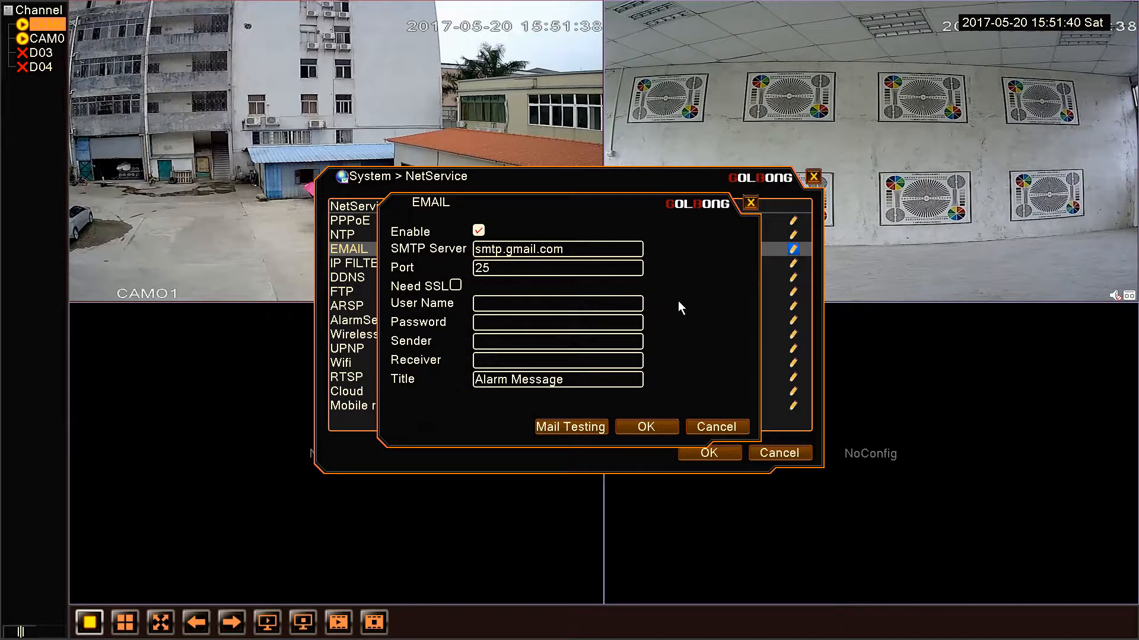
# Set the port to 465, tick Need SSL, and leave user name and password blank
pyautogui.click(557, 267)
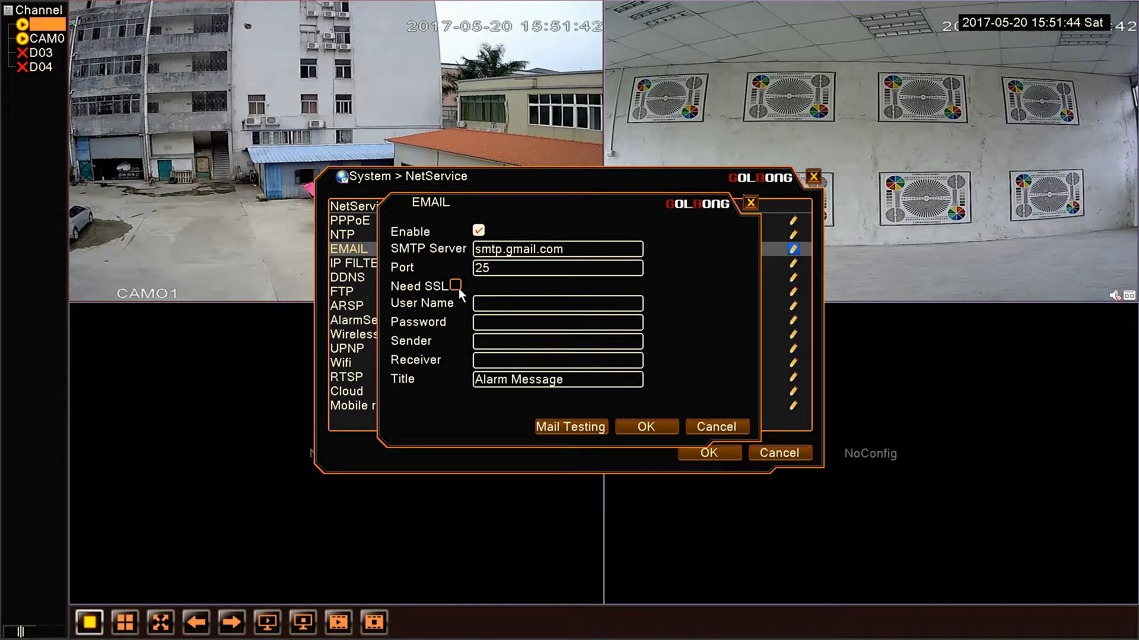
pyautogui.click(455, 286)
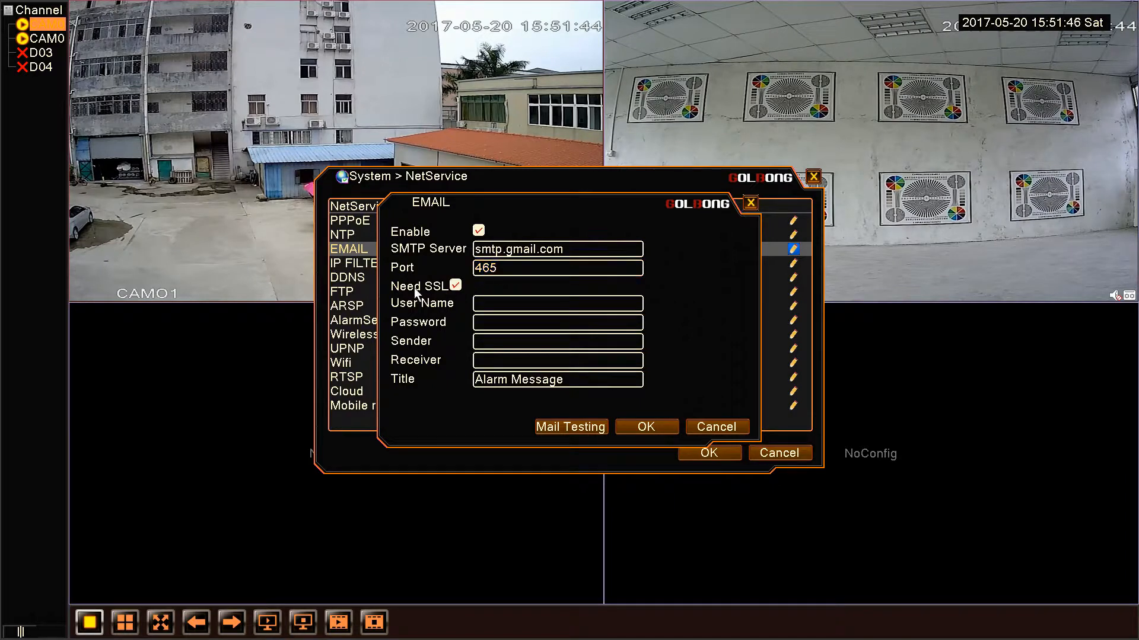
pyautogui.click(558, 304)
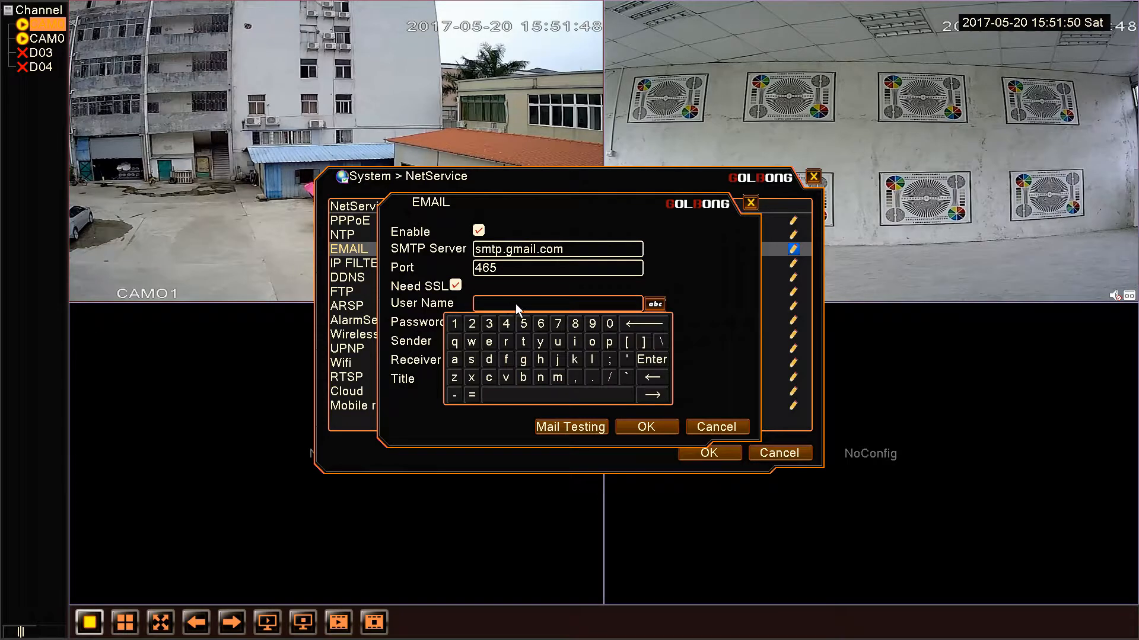
pyautogui.click(555, 321)
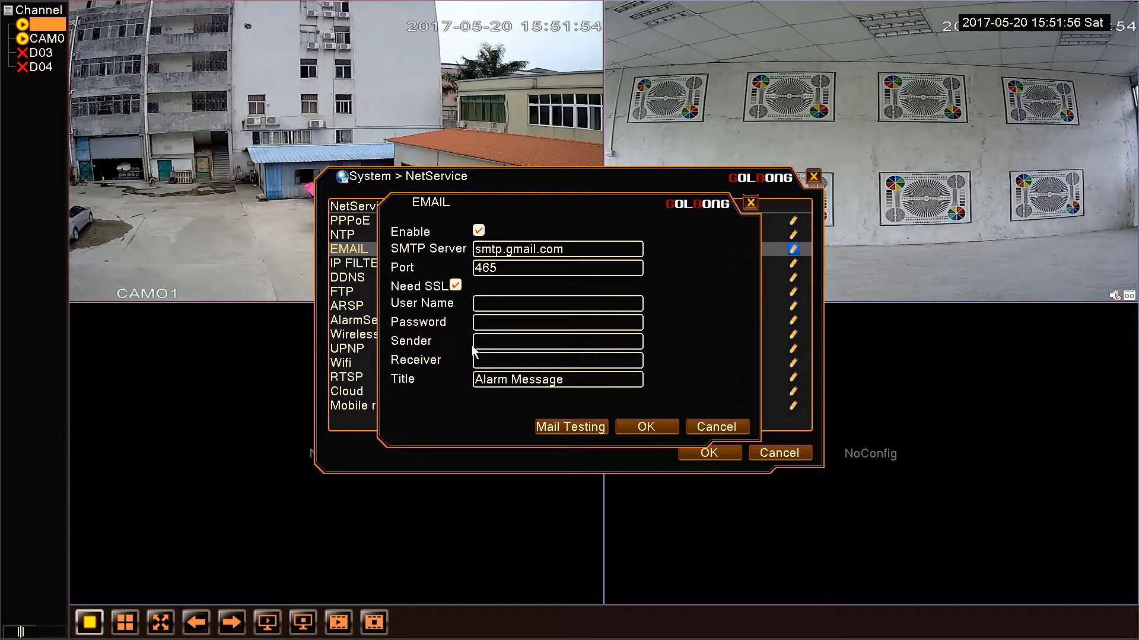
pyautogui.click(557, 340)
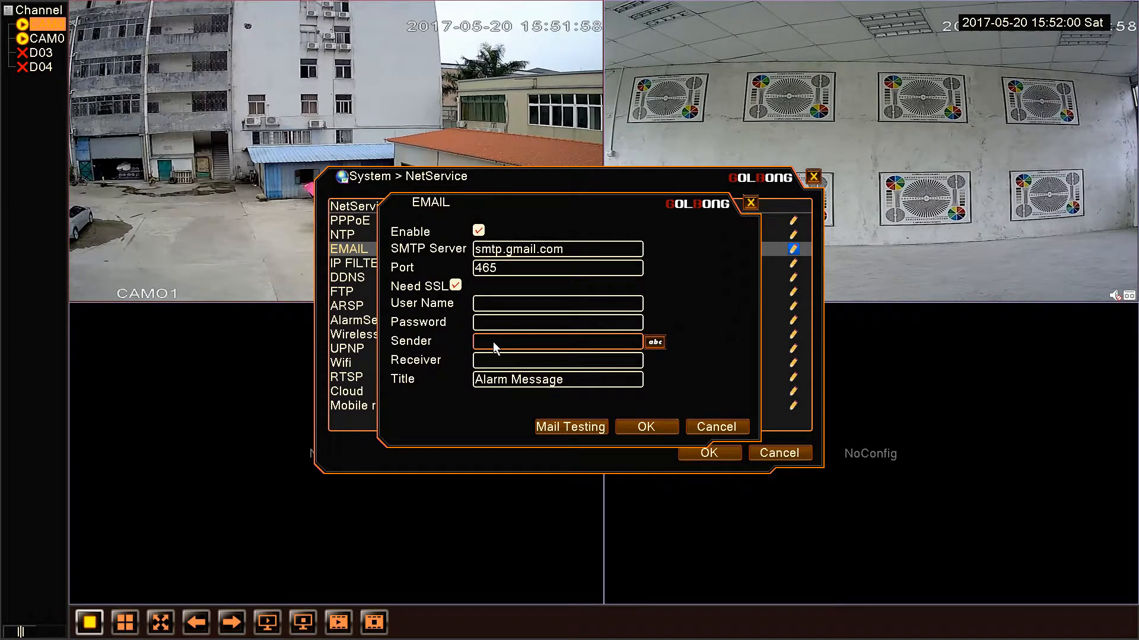
pyautogui.click(558, 360)
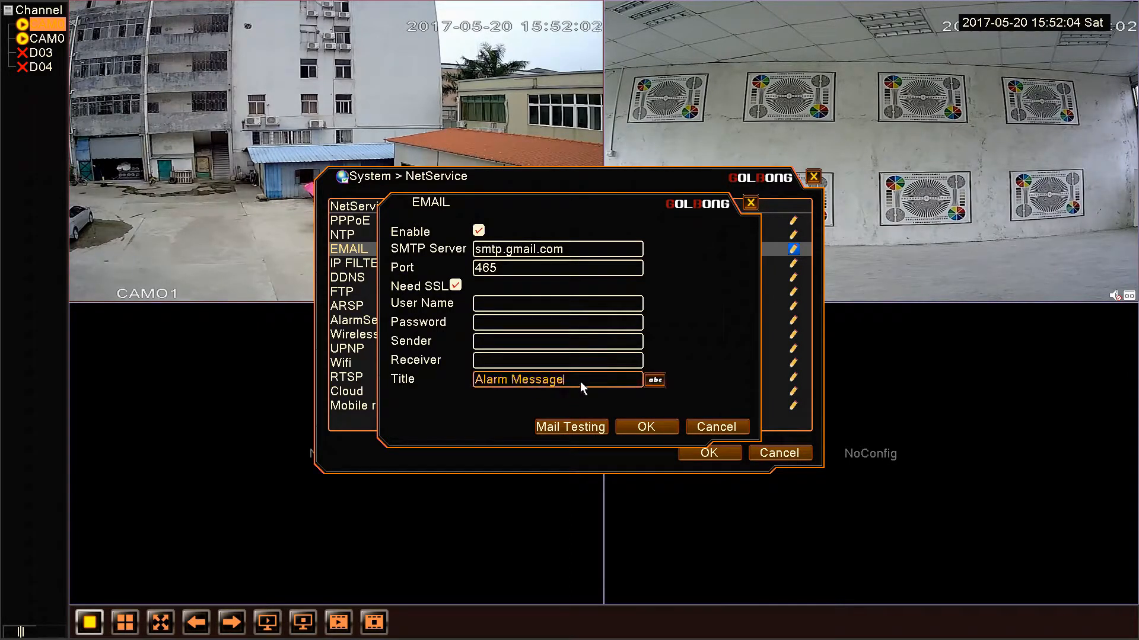
# Change the alert title to 'motion detected cam 1' and confirm the EMAIL settings with OK
pyautogui.click(556, 379)
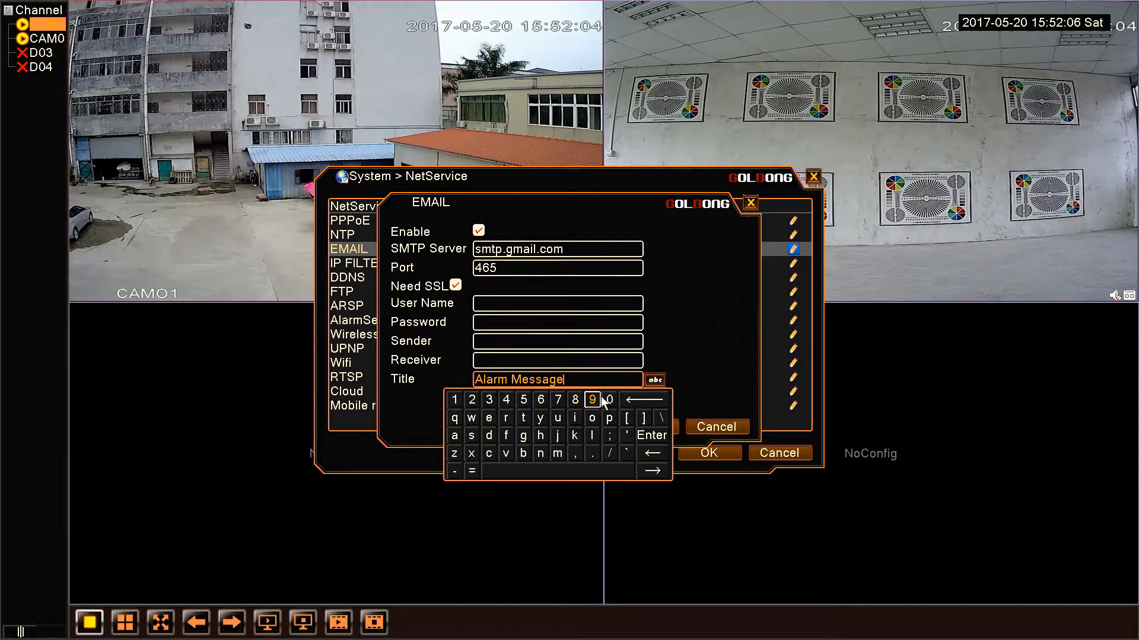
pyautogui.click(642, 400)
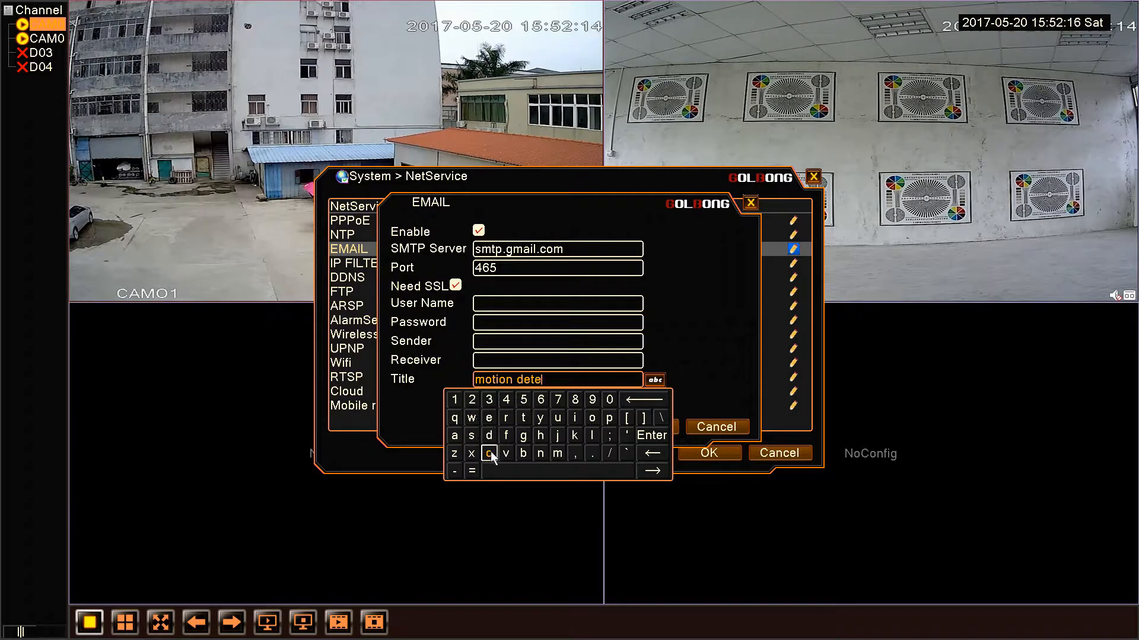
pyautogui.click(541, 418)
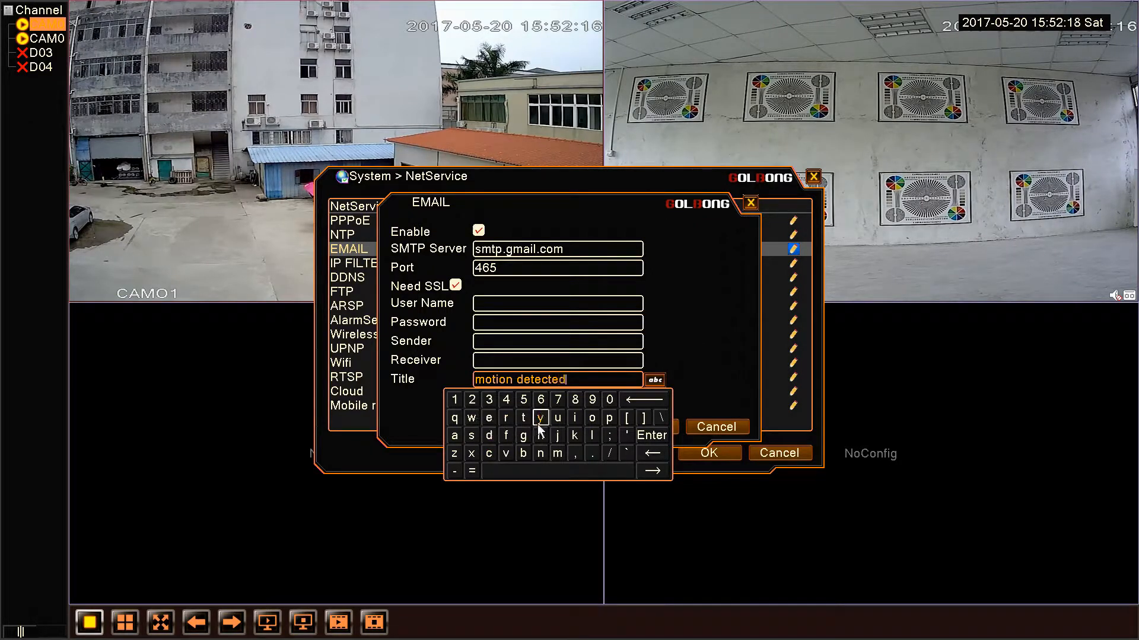
pyautogui.click(488, 453)
pyautogui.write(' cam')
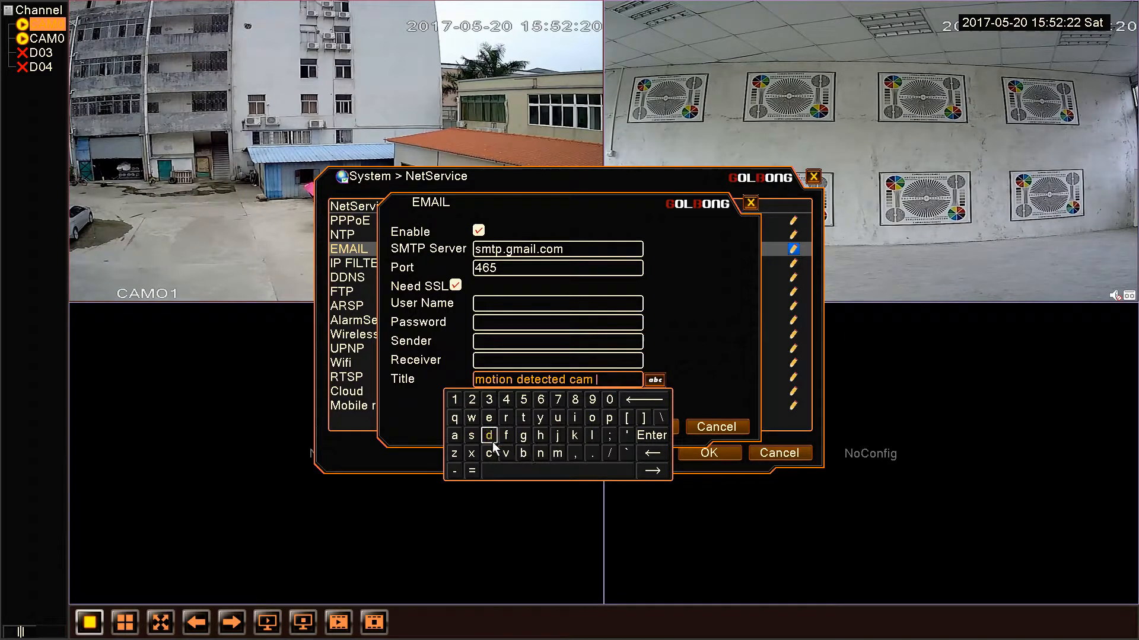
pyautogui.write('1')
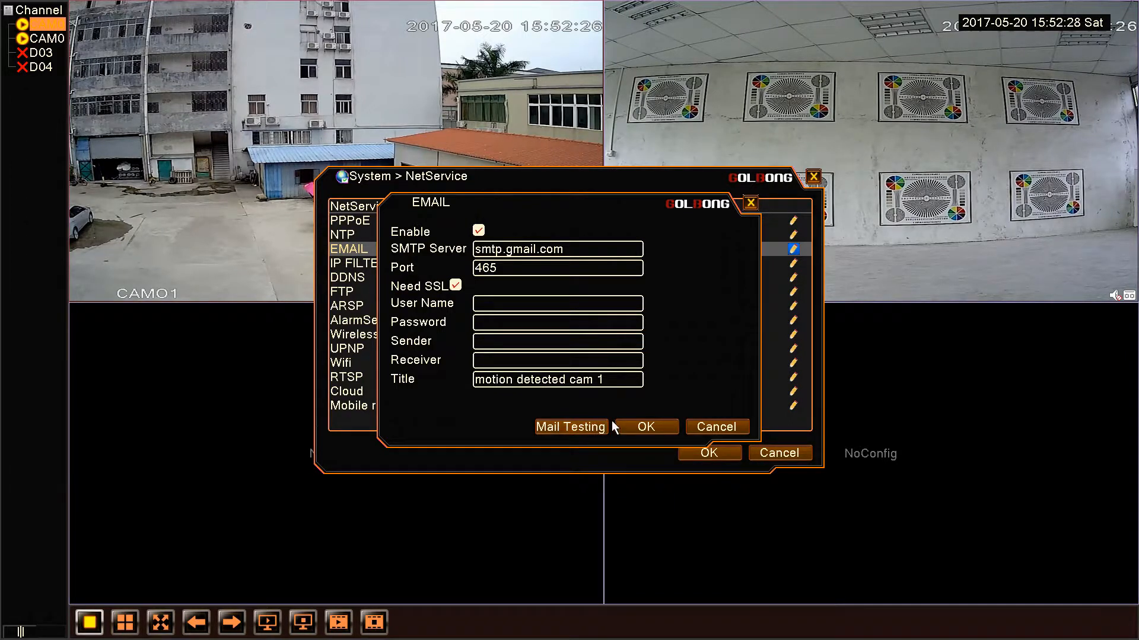
pyautogui.click(644, 427)
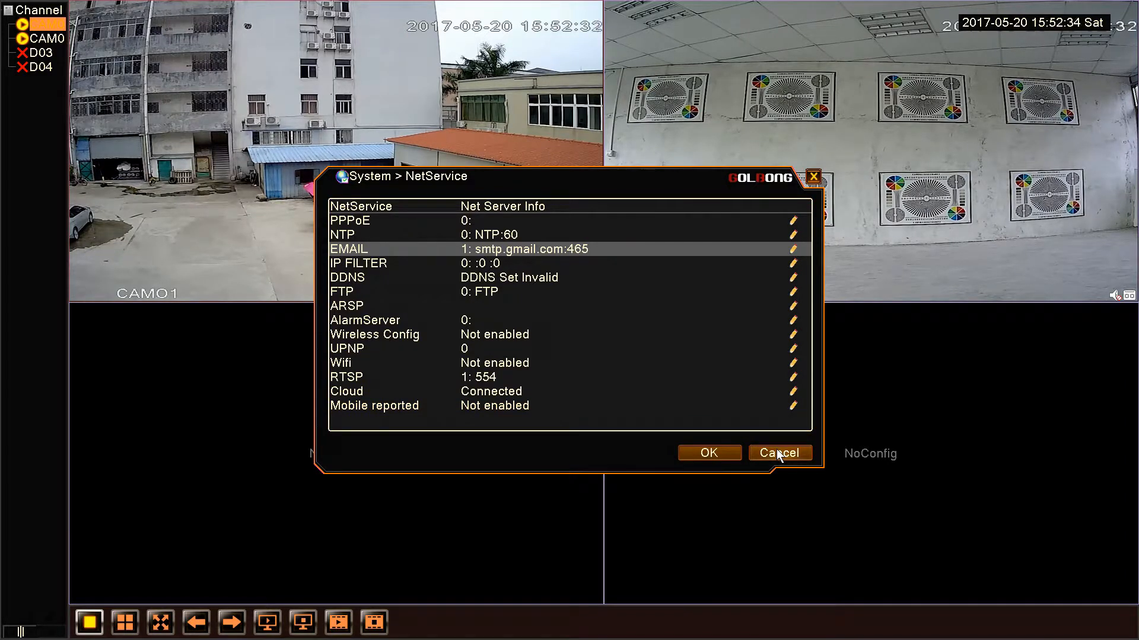
# Leave NetService and reach Alarm > Motion Detect with channel 1 selected
pyautogui.click(778, 452)
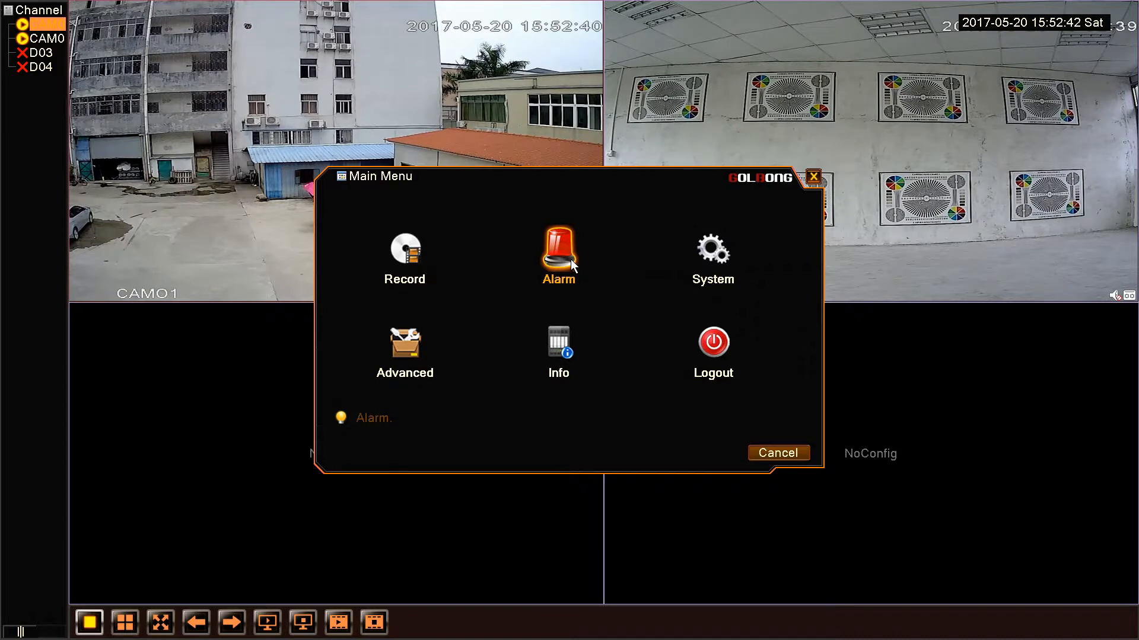
pyautogui.click(558, 251)
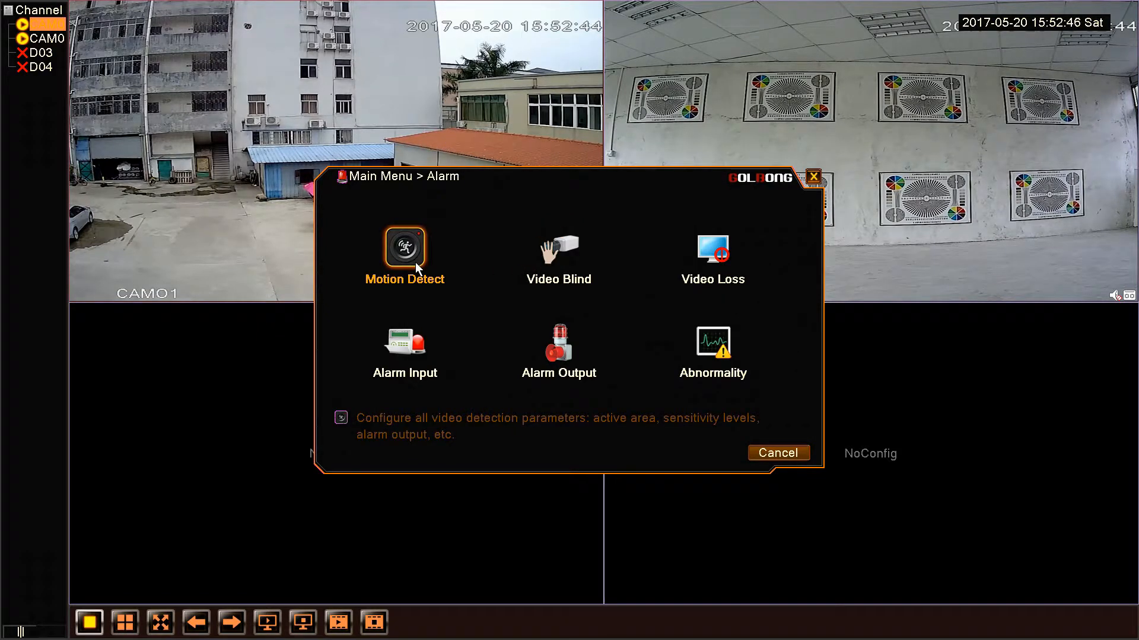
pyautogui.click(404, 247)
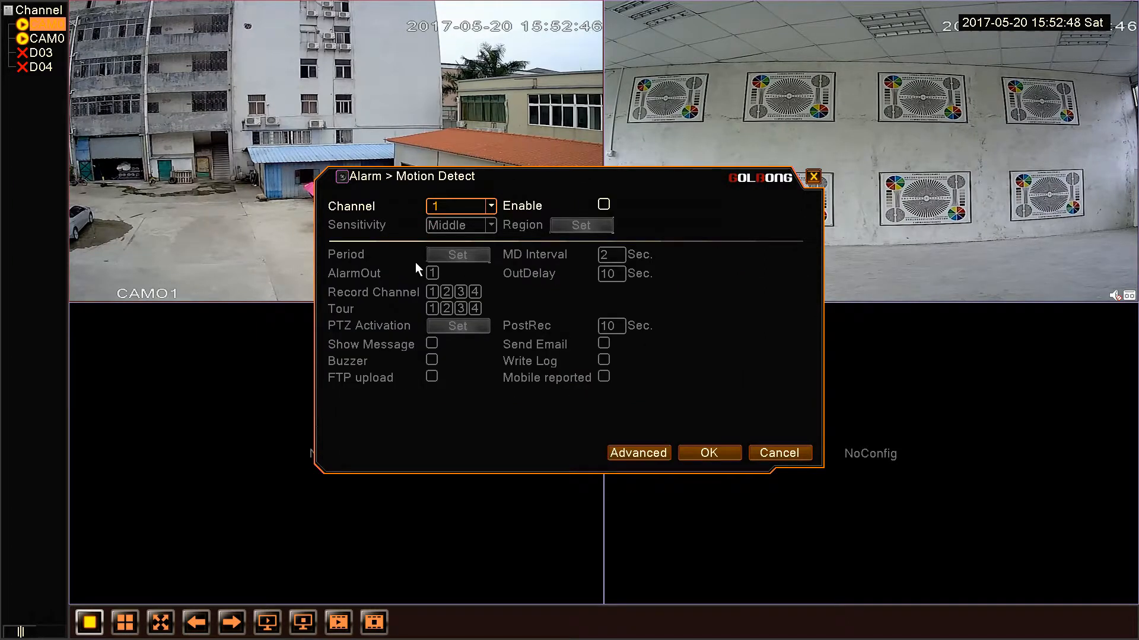
pyautogui.click(490, 205)
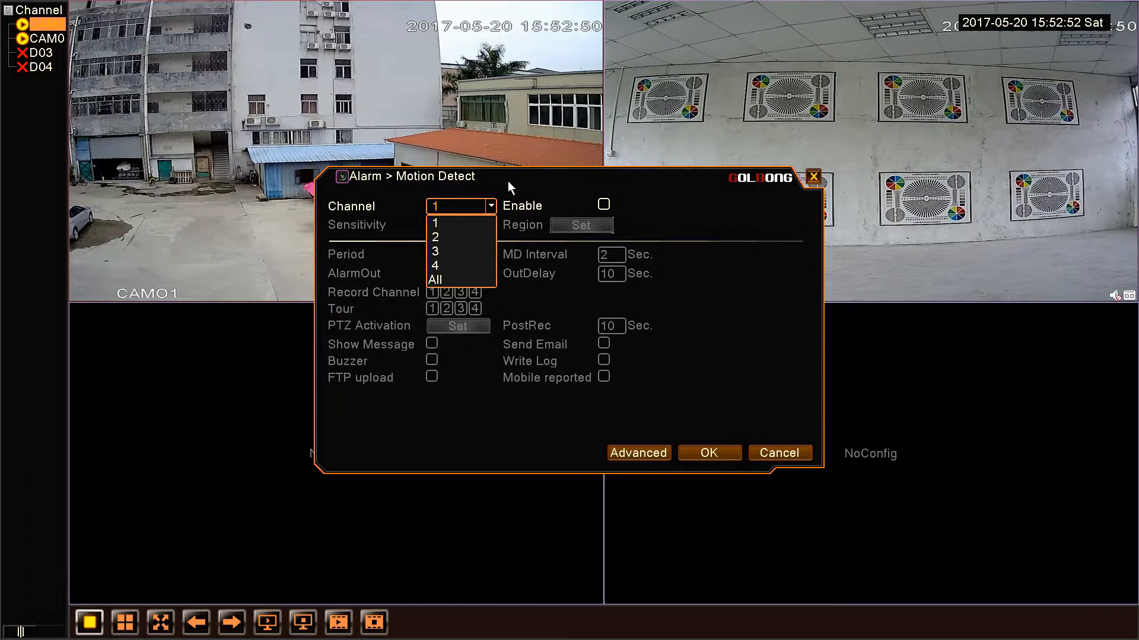
pyautogui.click(434, 222)
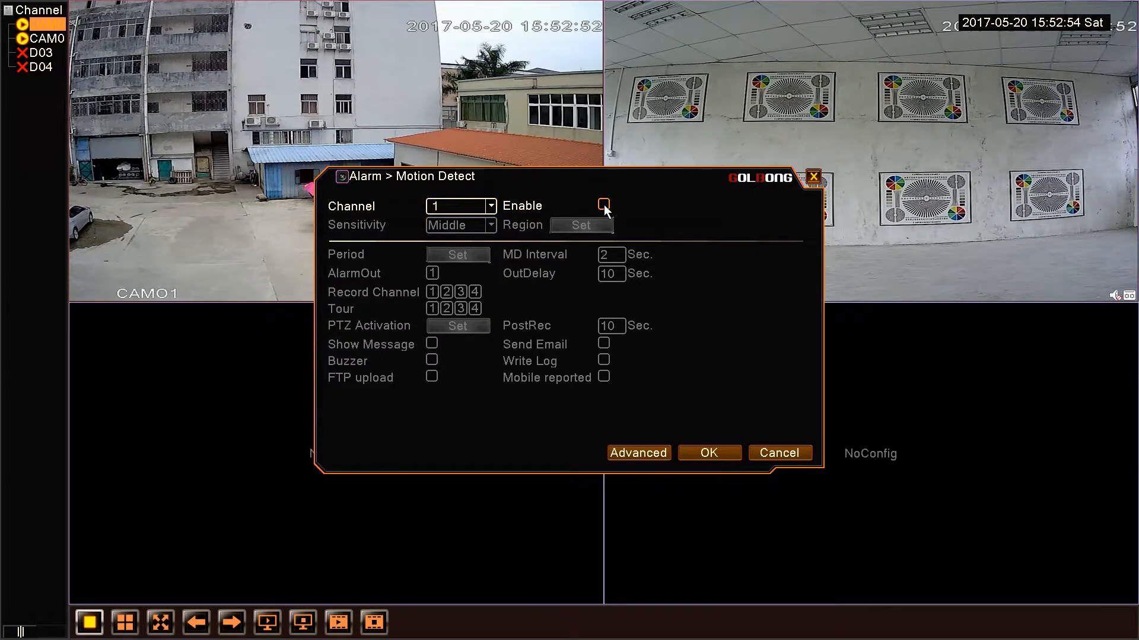
# Enable motion detection on channel 1 and keep sensitivity at Middle
pyautogui.click(604, 205)
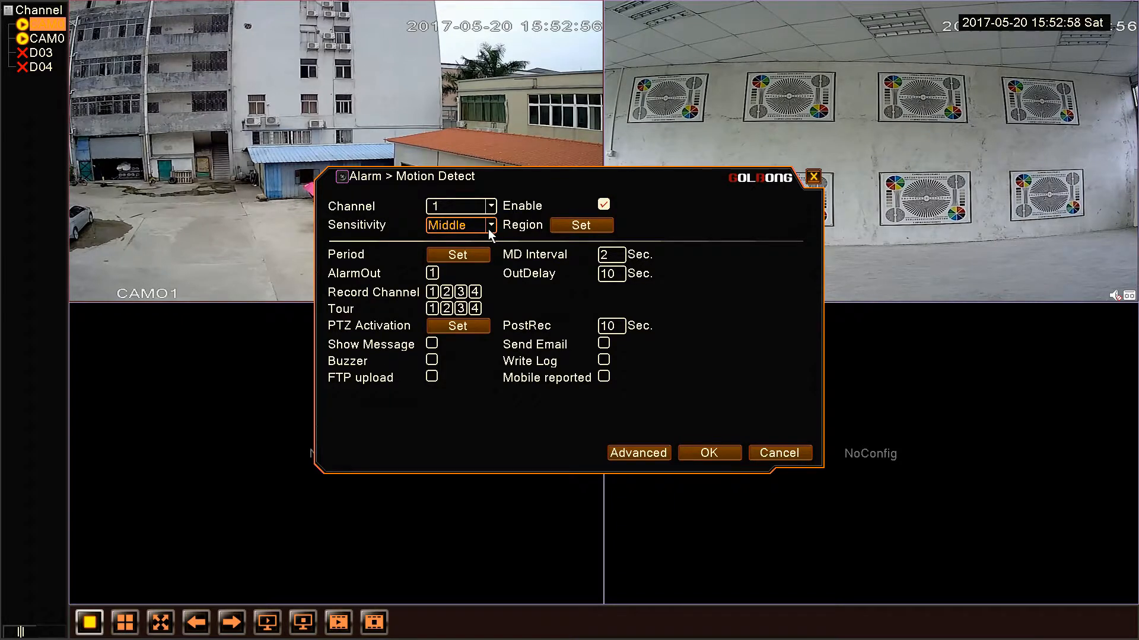
pyautogui.click(490, 224)
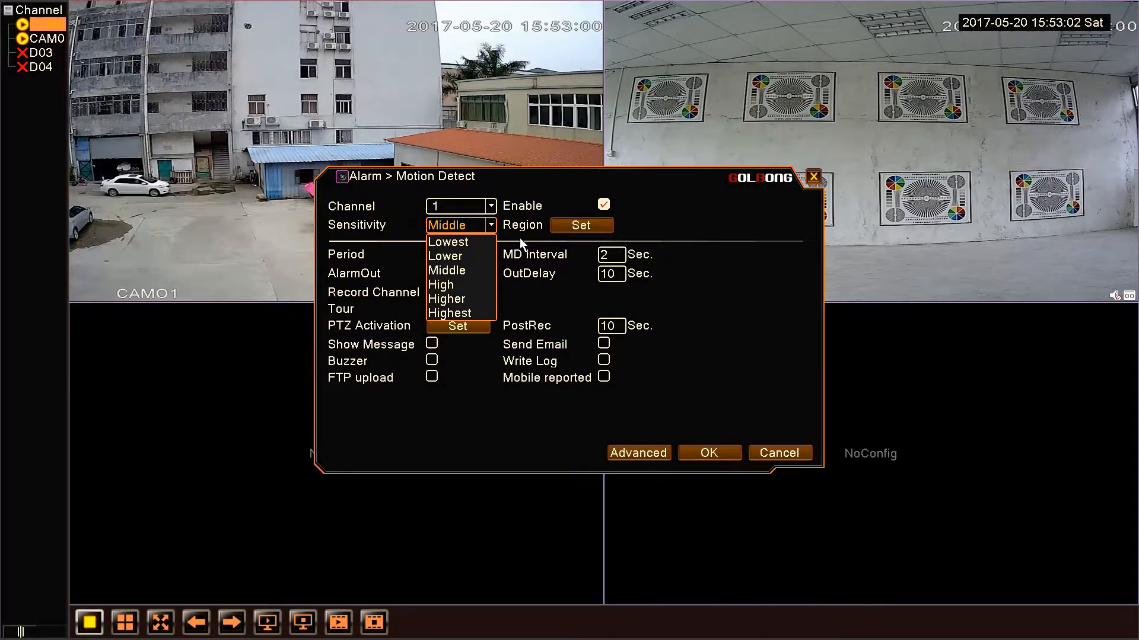
pyautogui.click(447, 269)
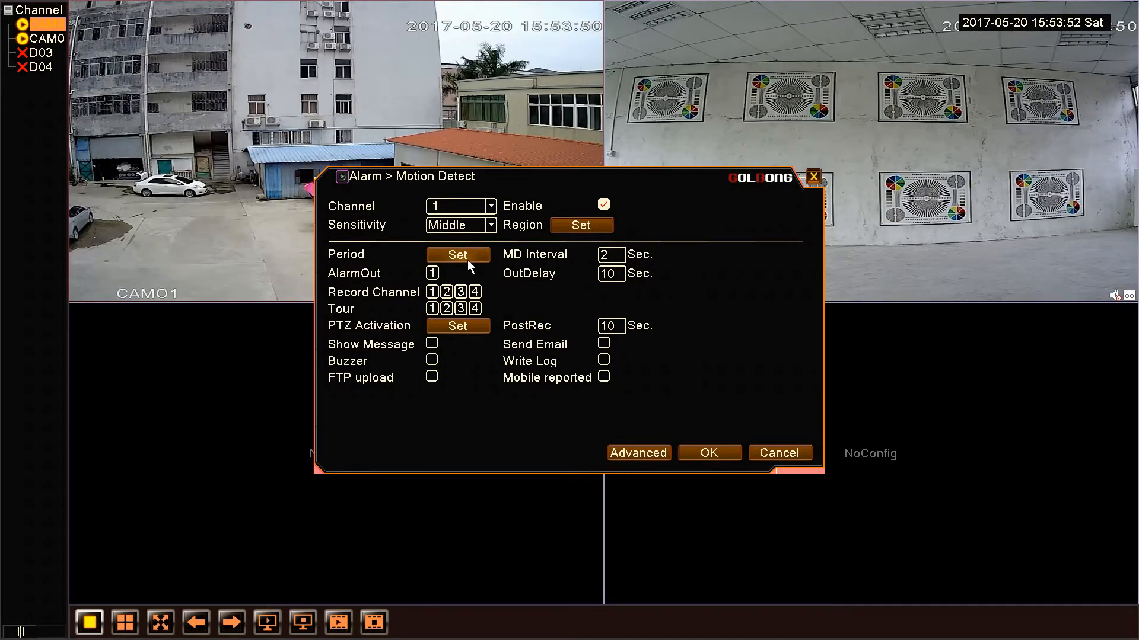
# Tick Send Email for channel 1 motion, confirm with OK, and exit back to the live view
pyautogui.click(458, 254)
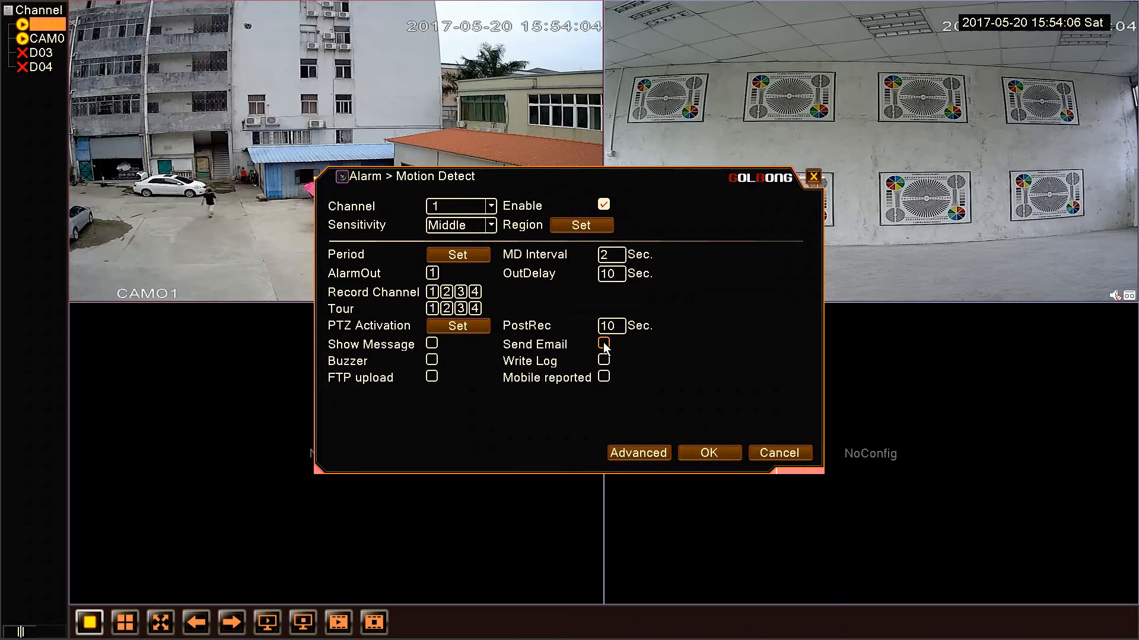
pyautogui.click(604, 344)
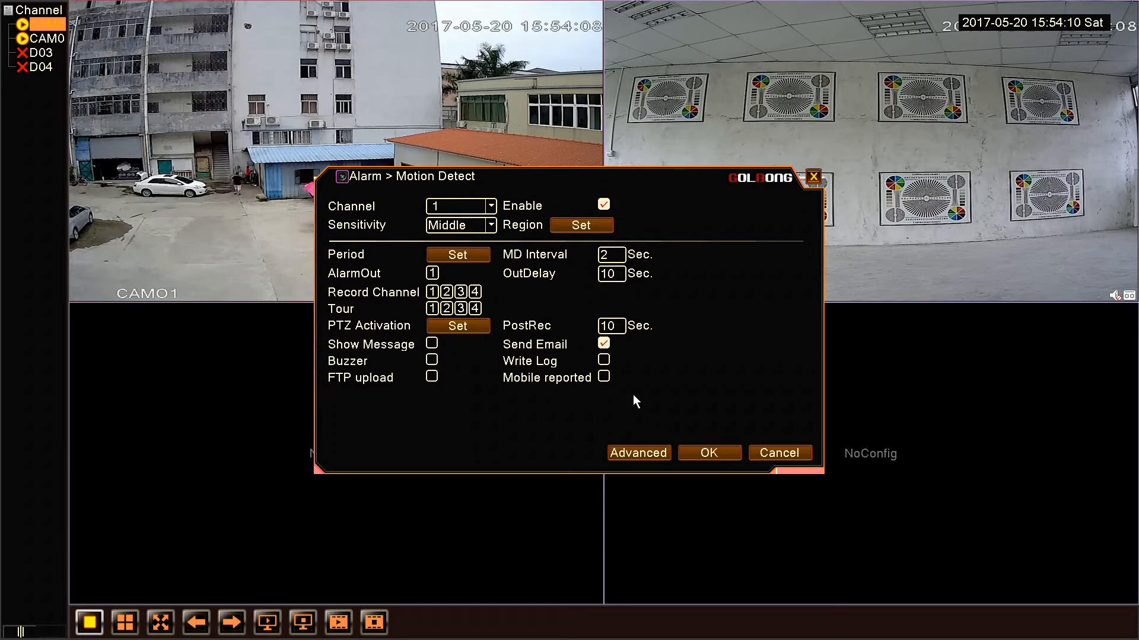
pyautogui.moveTo(710, 452)
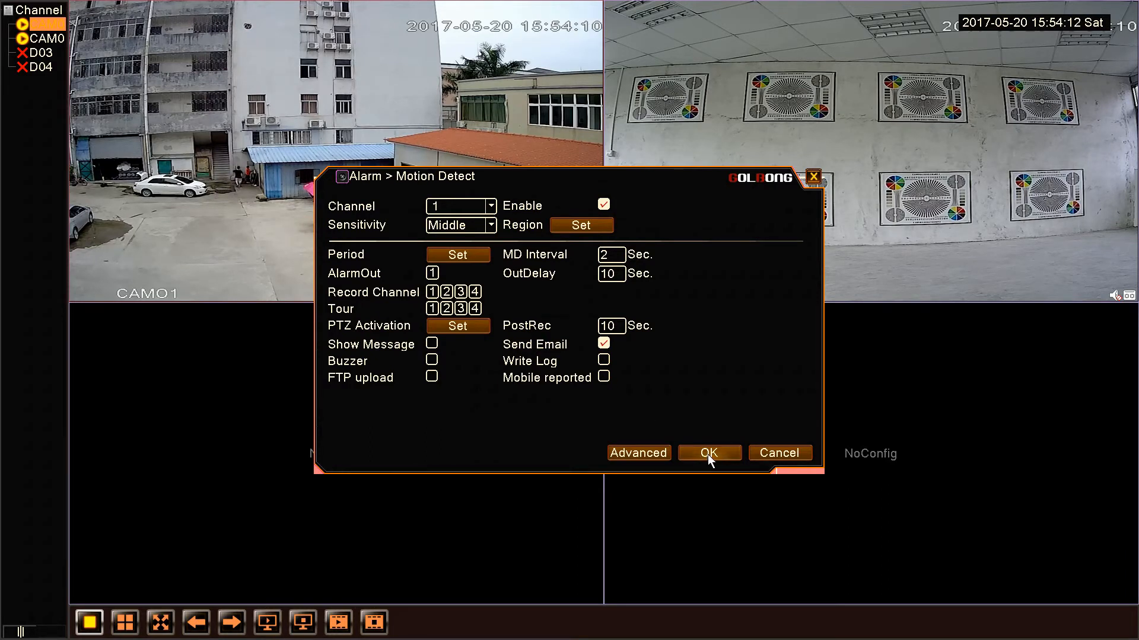
pyautogui.click(708, 452)
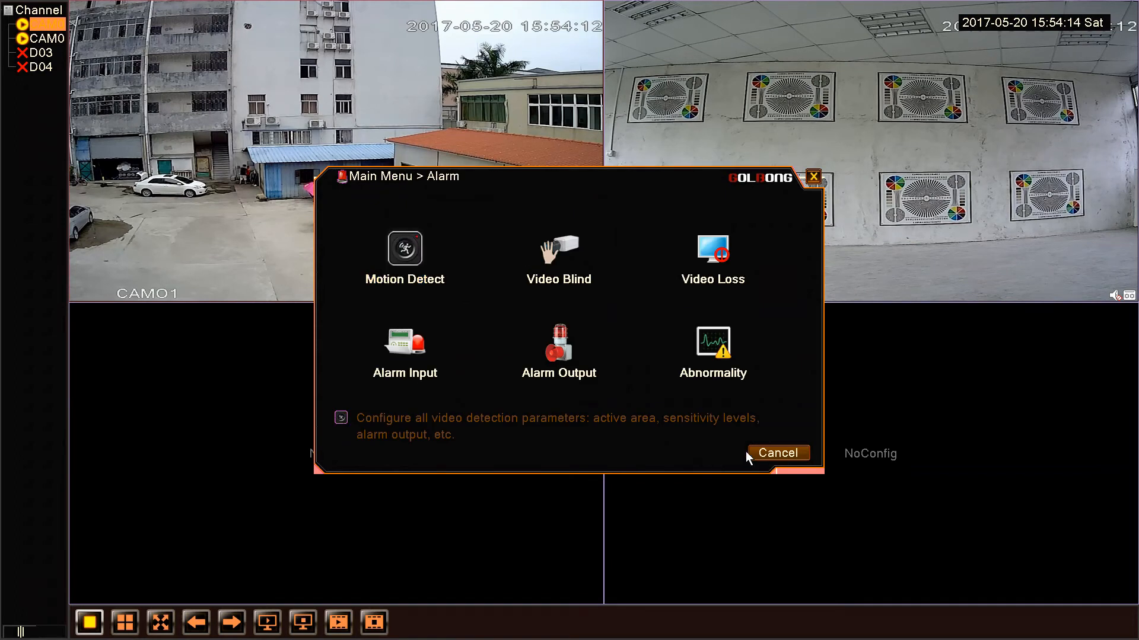
pyautogui.click(777, 454)
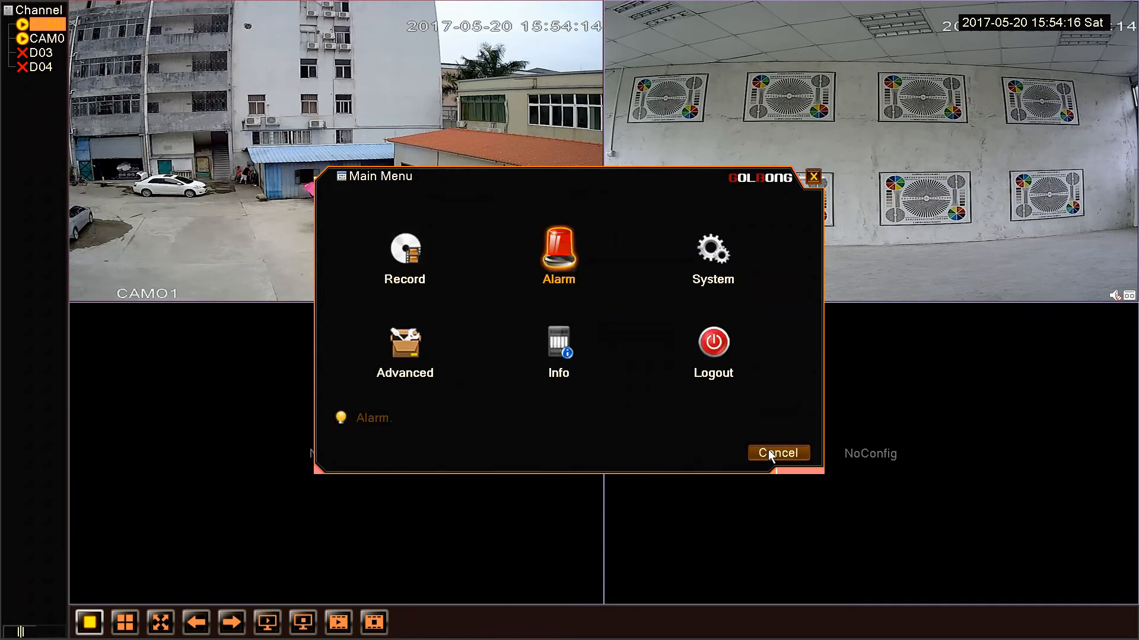
pyautogui.click(778, 452)
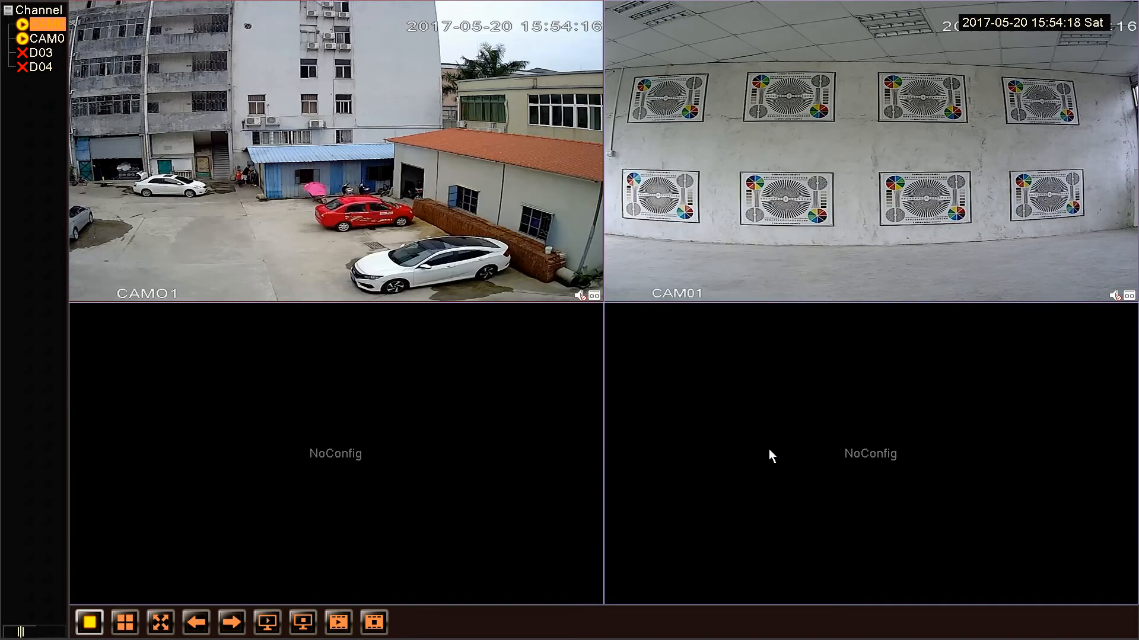